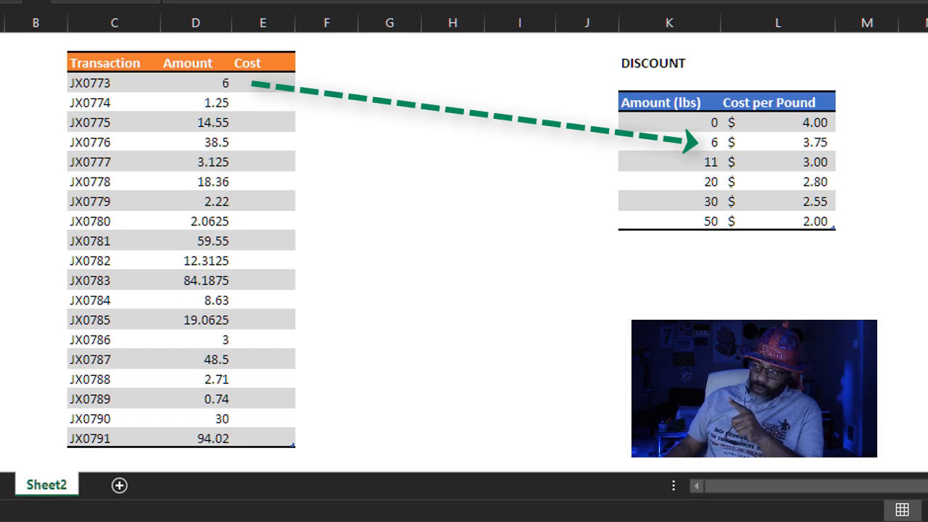
# - Load the transaction table into Power Query, name it Transaction, and keep it as a connection only
pyautogui.click(809, 142)
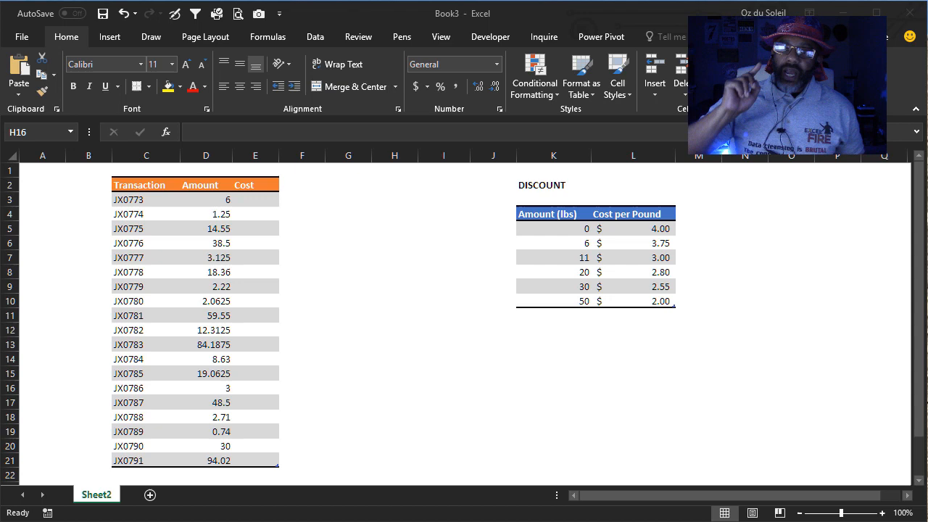
pyautogui.click(394, 387)
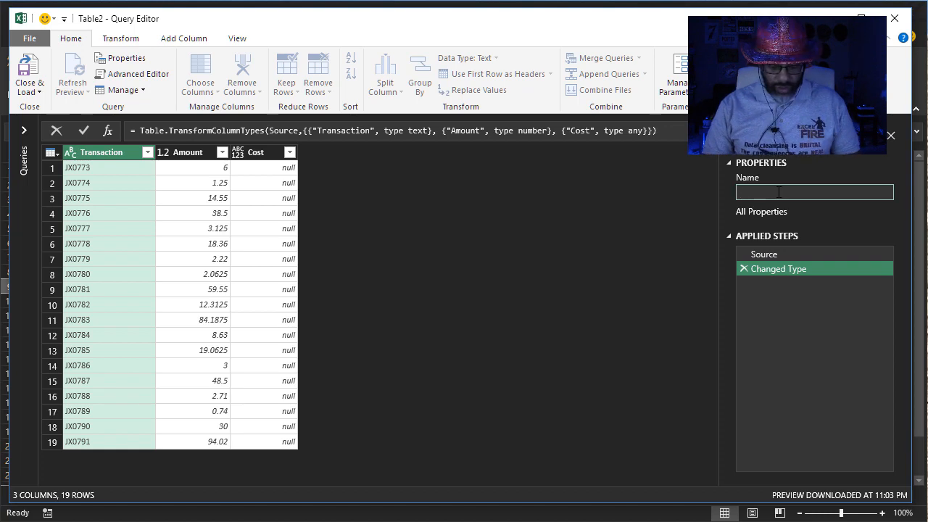
pyautogui.write('Tran')
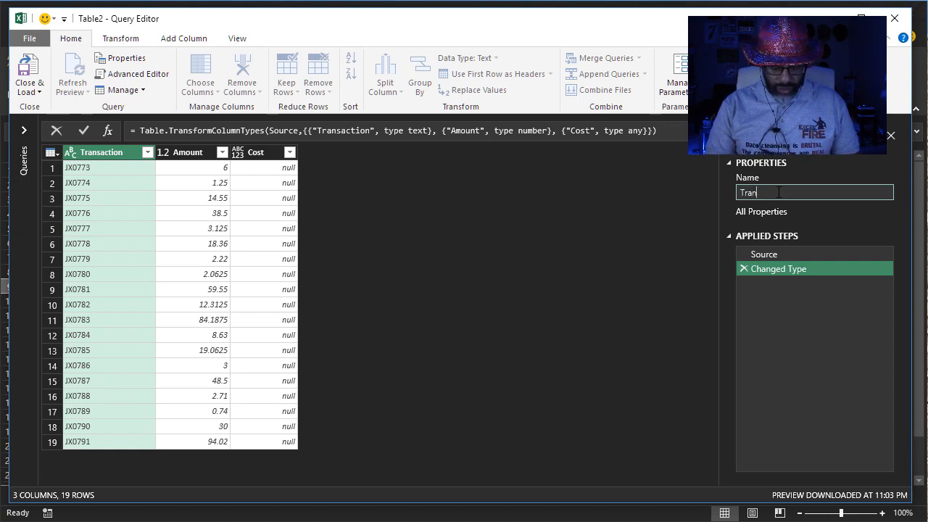
pyautogui.write('saction')
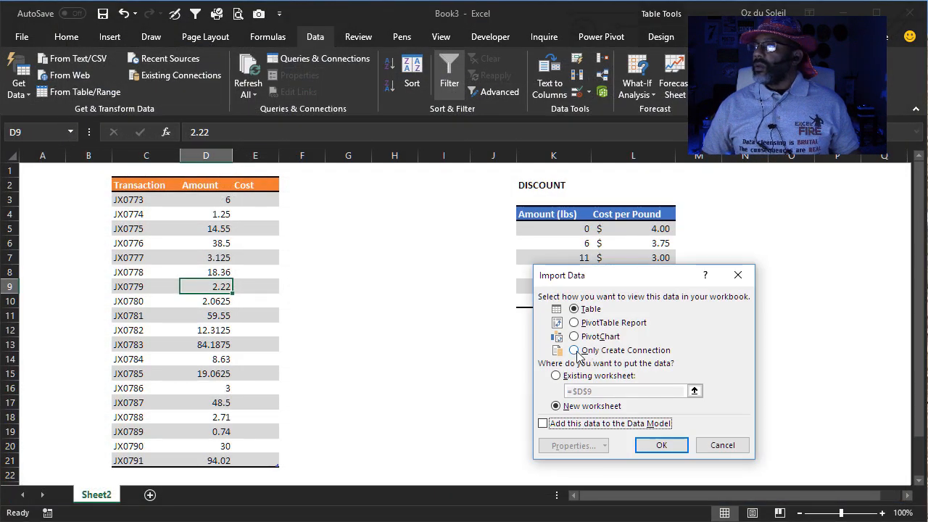
pyautogui.click(661, 444)
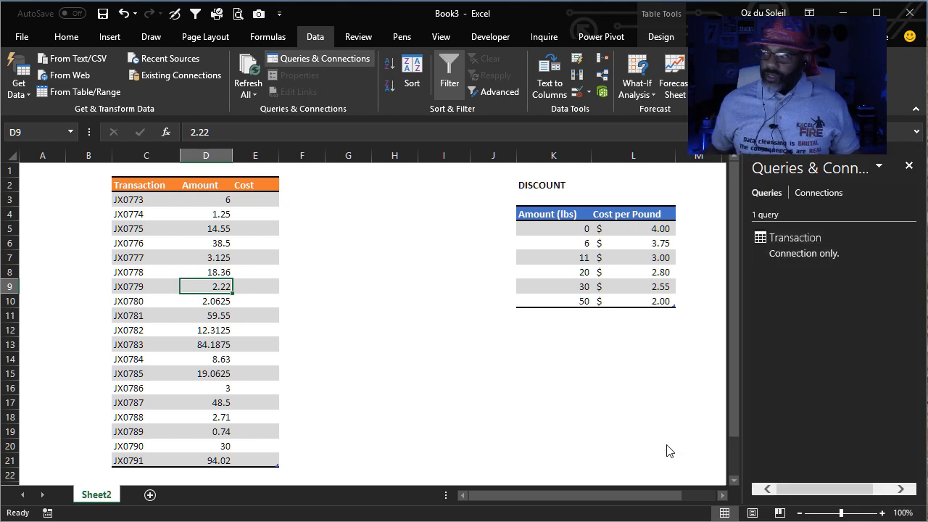
pyautogui.click(697, 215)
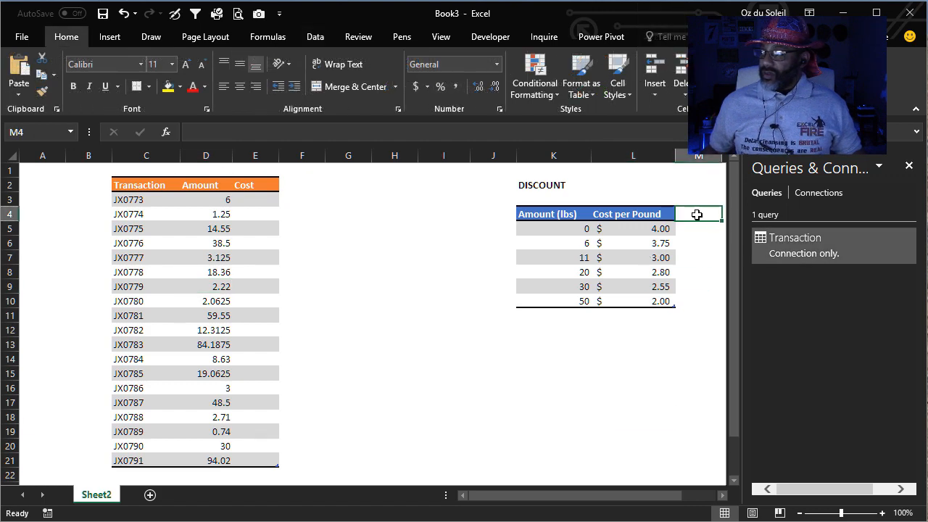
# - Add a Flag column in M4, load the discount tiers into Power Query and start naming the query Disc..
pyautogui.write('Flag')
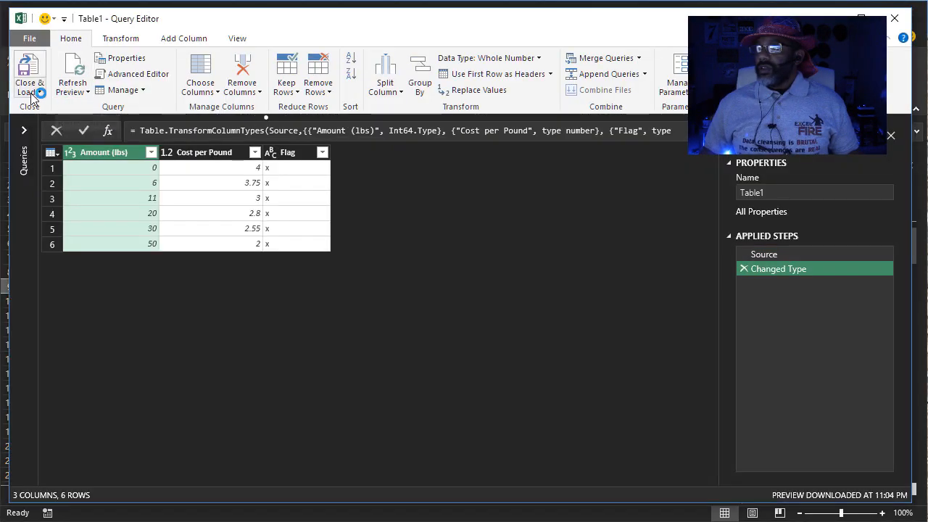
pyautogui.click(815, 192)
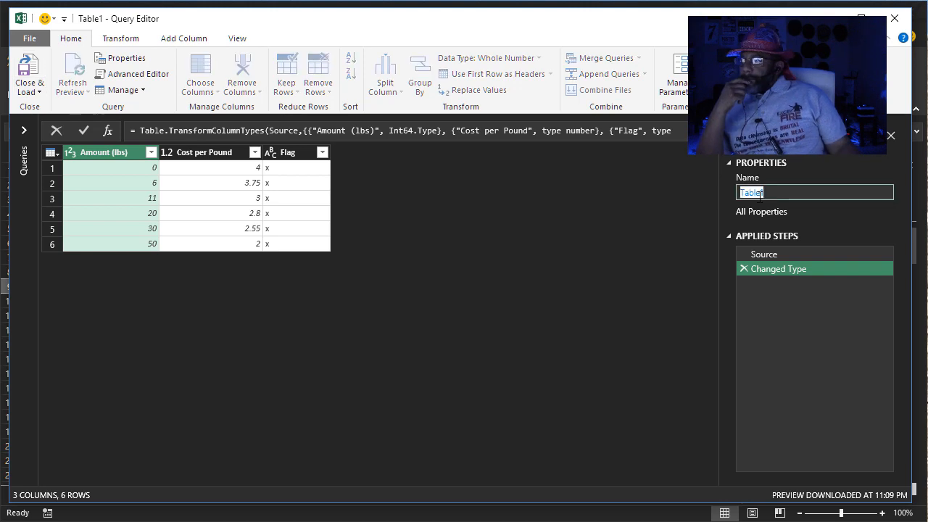
pyautogui.write('Discounts')
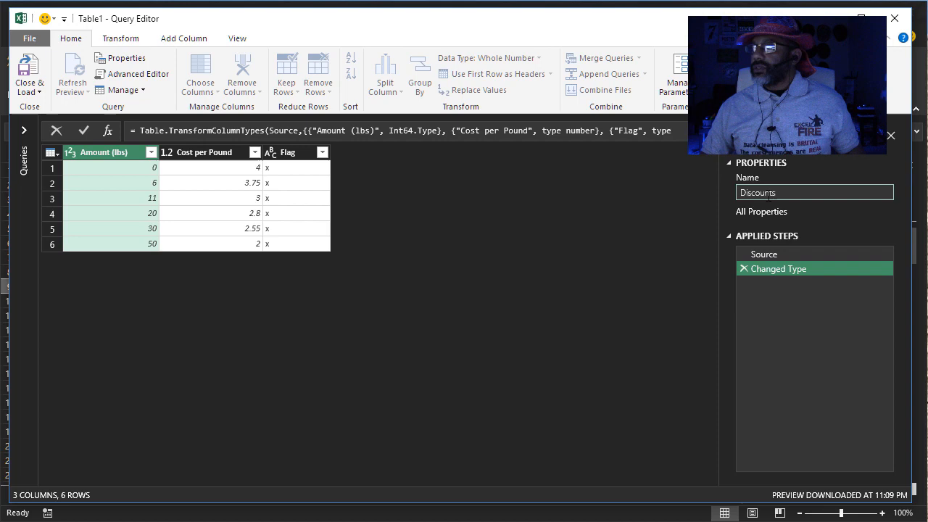
pyautogui.moveTo(274, 403)
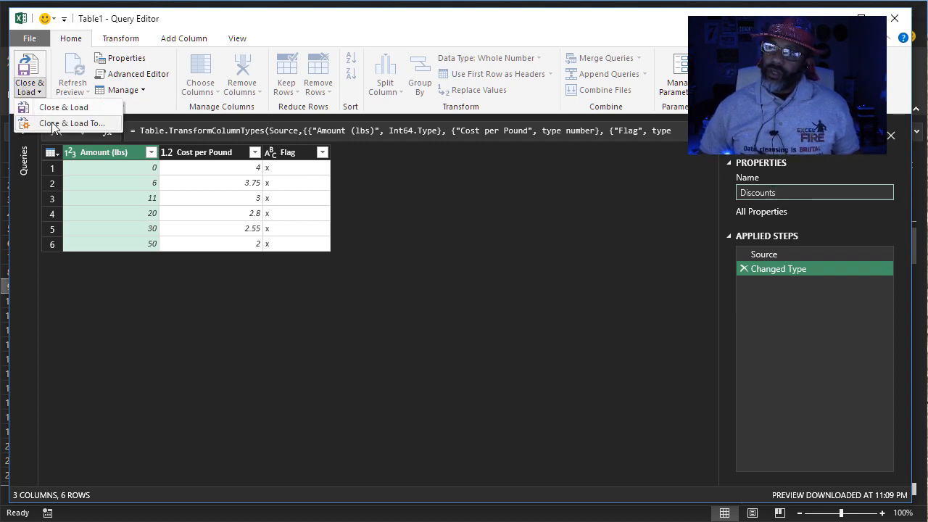
# - Keep Discounts as a connection only, then reopen it to edit the Amount (lbs) column name
pyautogui.click(70, 123)
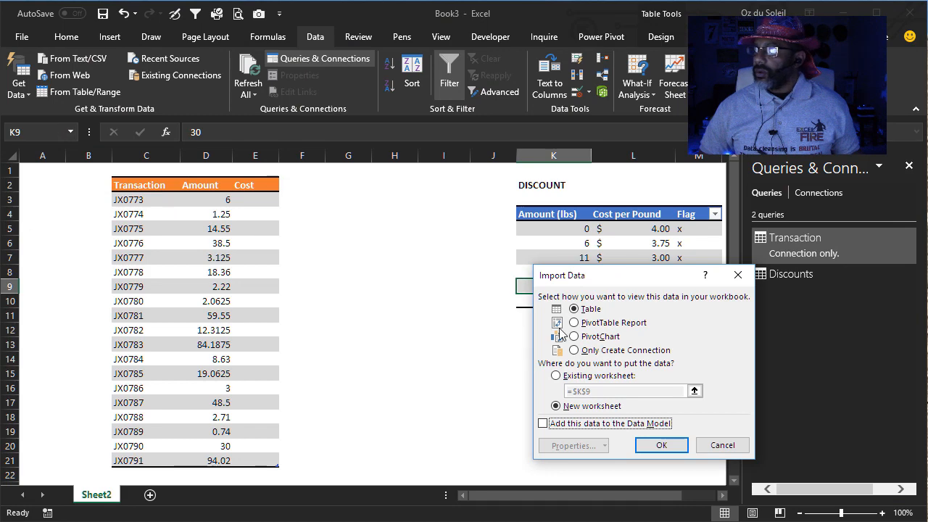
pyautogui.click(661, 444)
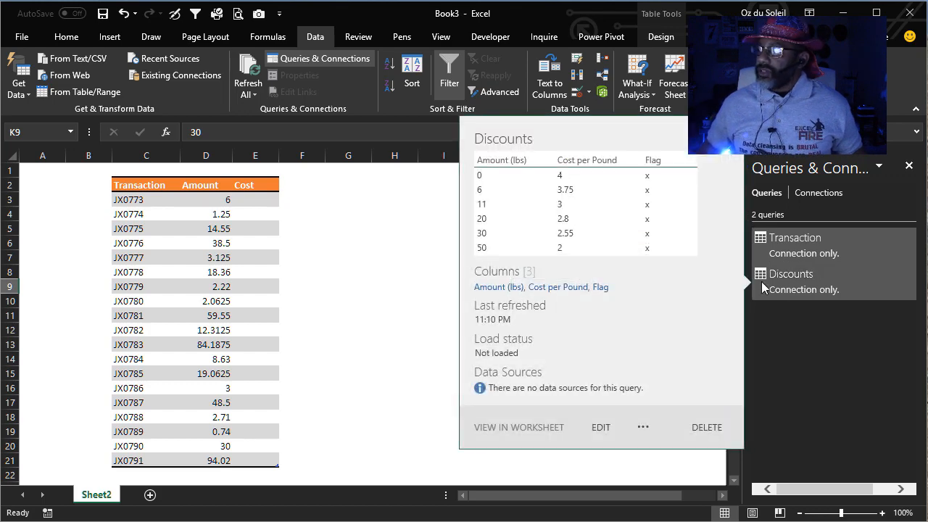
pyautogui.click(601, 426)
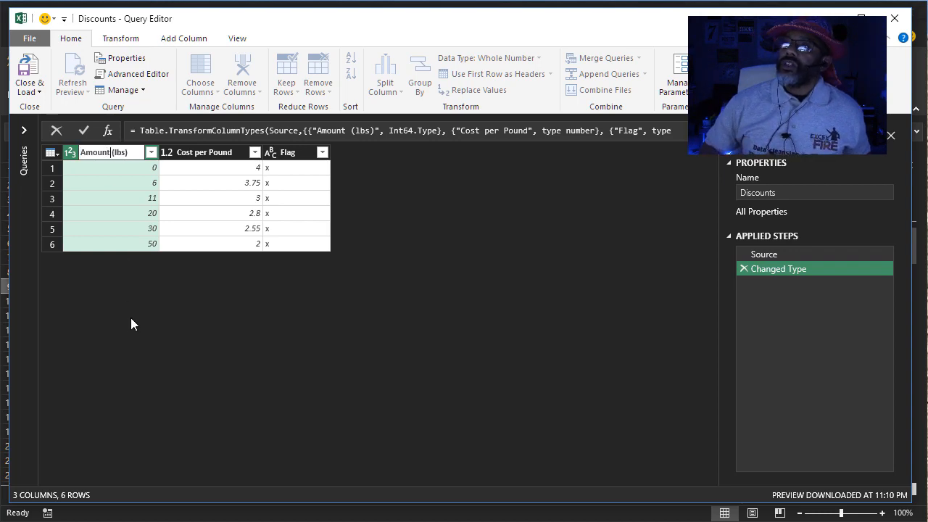
pyautogui.doubleClick(101, 153)
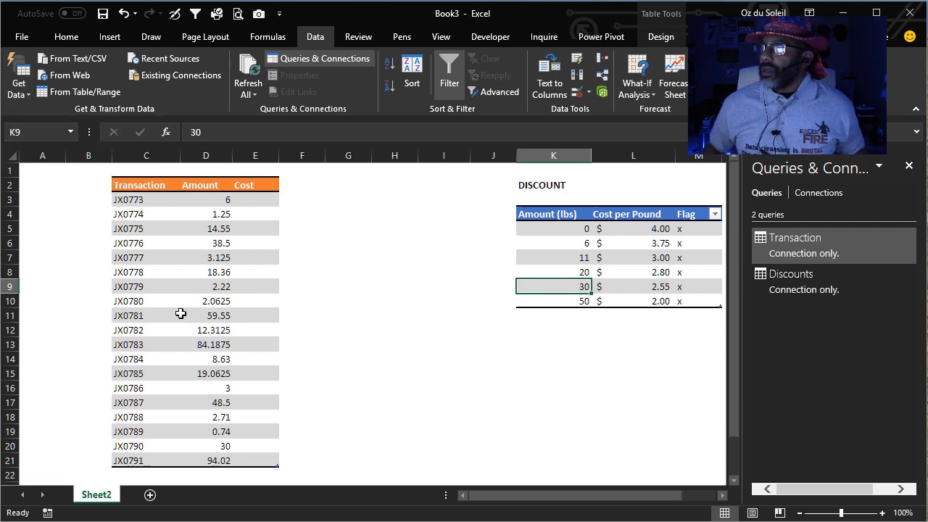
# - Append Discounts beneath Transaction as primary table, producing the Append1 query
pyautogui.click(18, 80)
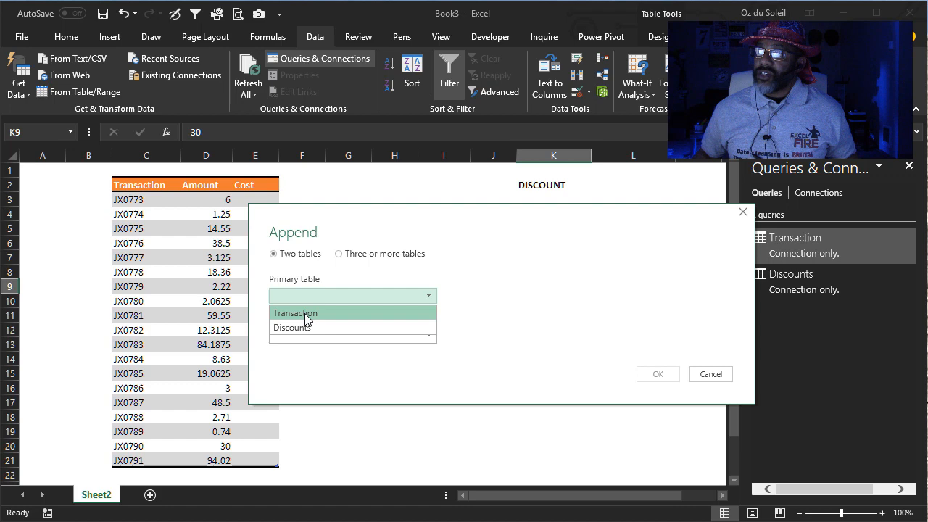
pyautogui.click(296, 313)
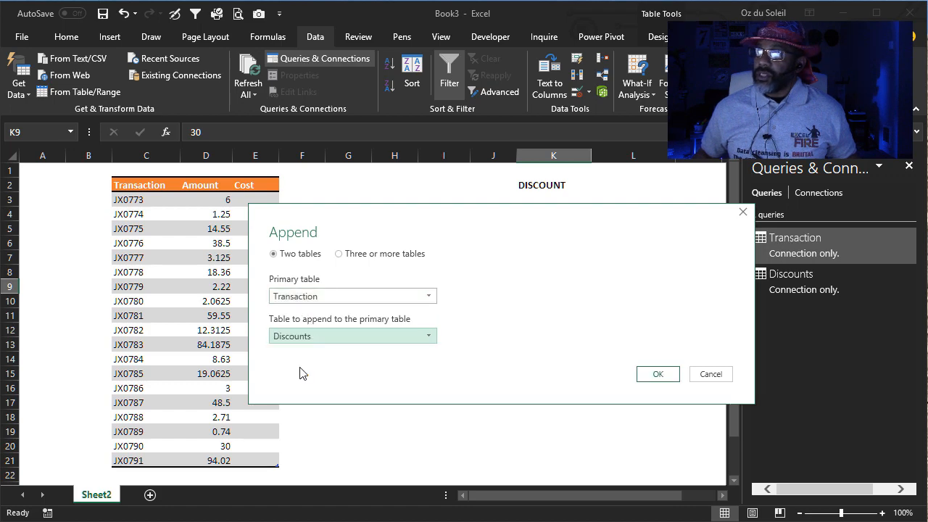
pyautogui.click(657, 374)
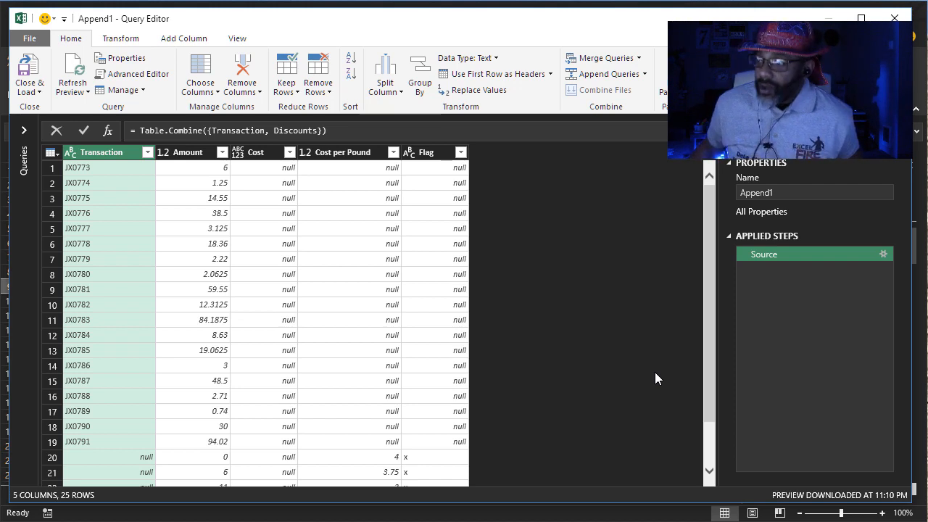
pyautogui.moveTo(206, 212)
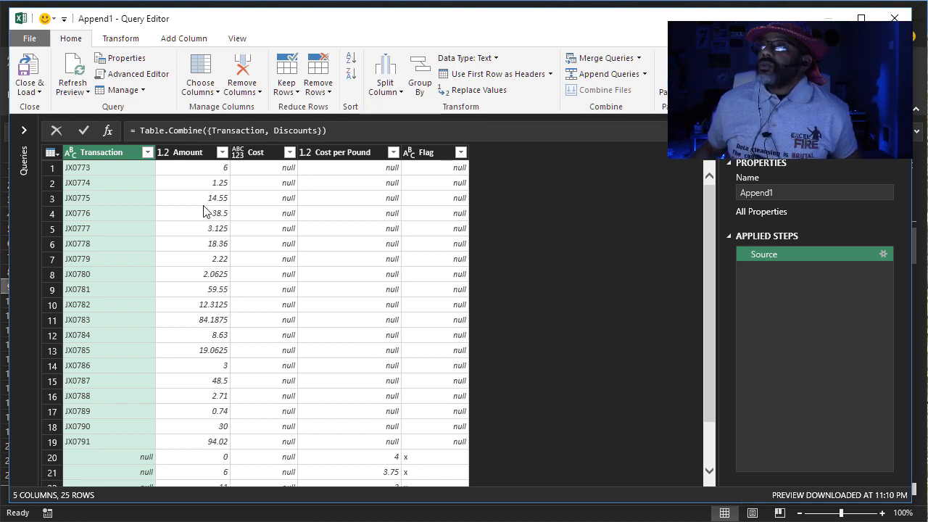
# - Fill Cost per Pound down so each transaction takes its tier's cost
pyautogui.click(187, 152)
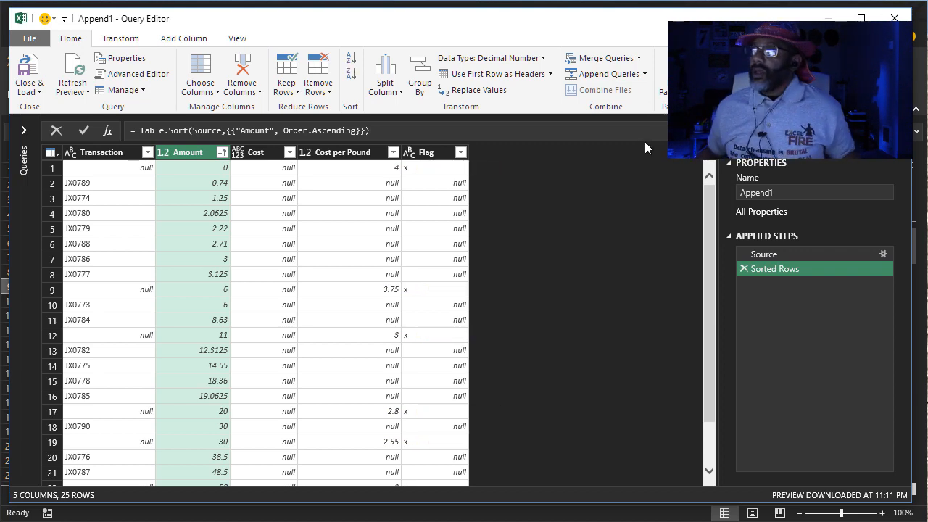
pyautogui.click(340, 152)
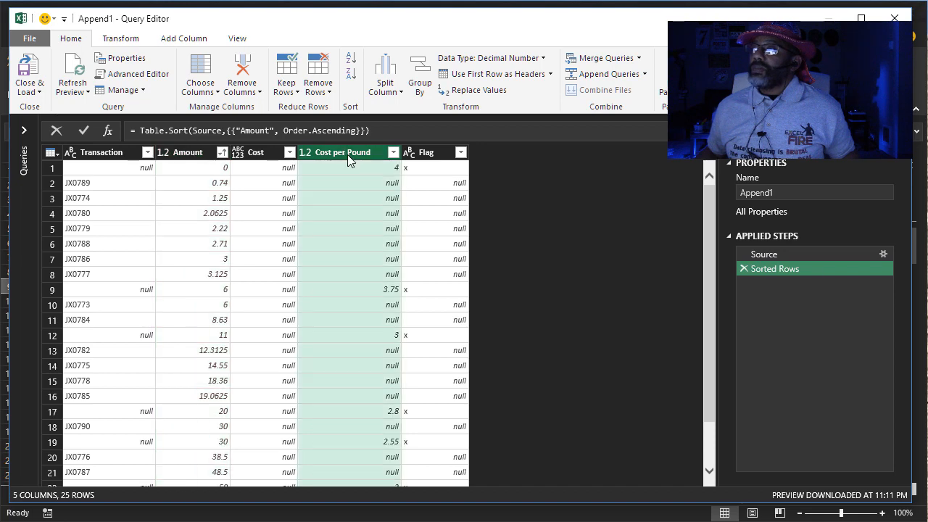
pyautogui.rightClick(340, 152)
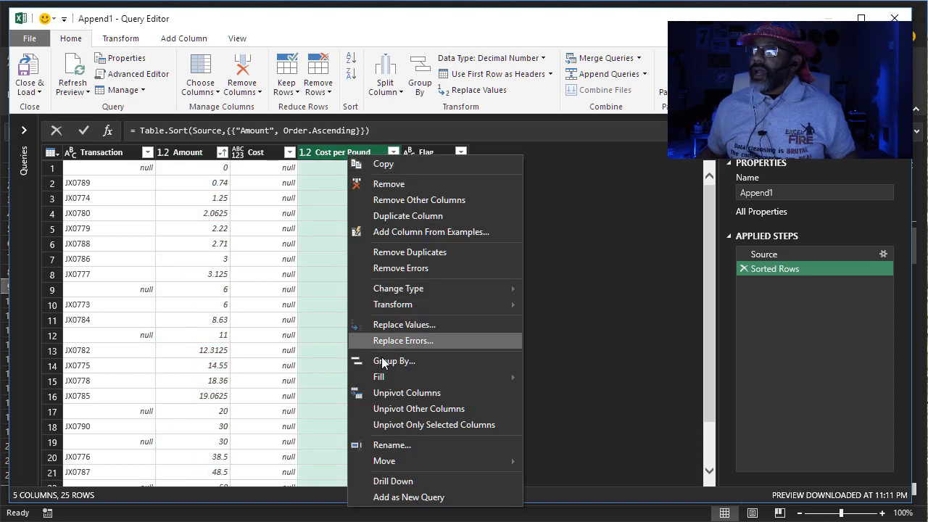
pyautogui.click(380, 376)
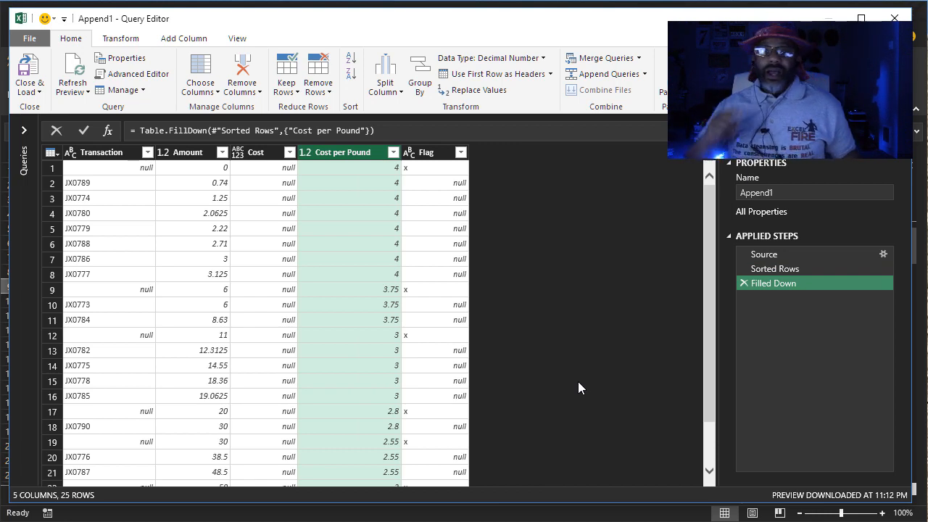
pyautogui.moveTo(461, 291)
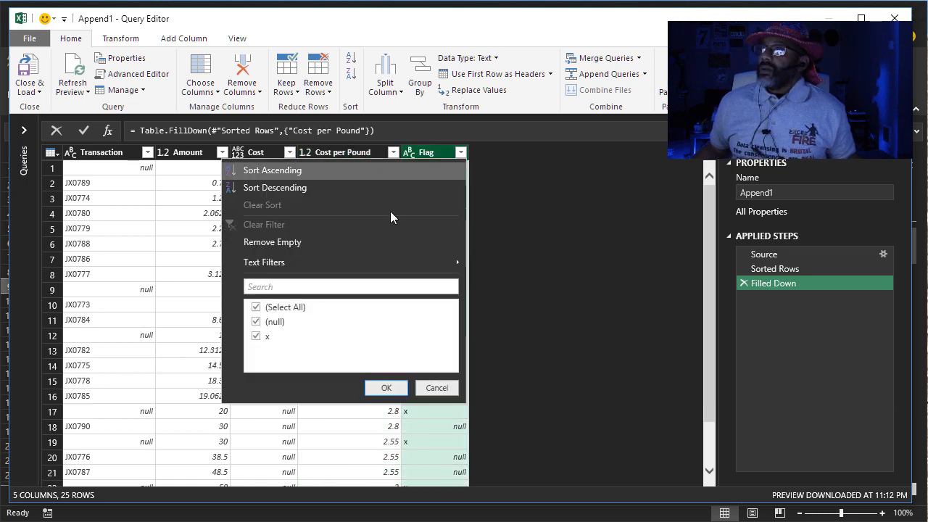
# - Filter out the rows flagged x so only transaction rows remain
pyautogui.click(255, 336)
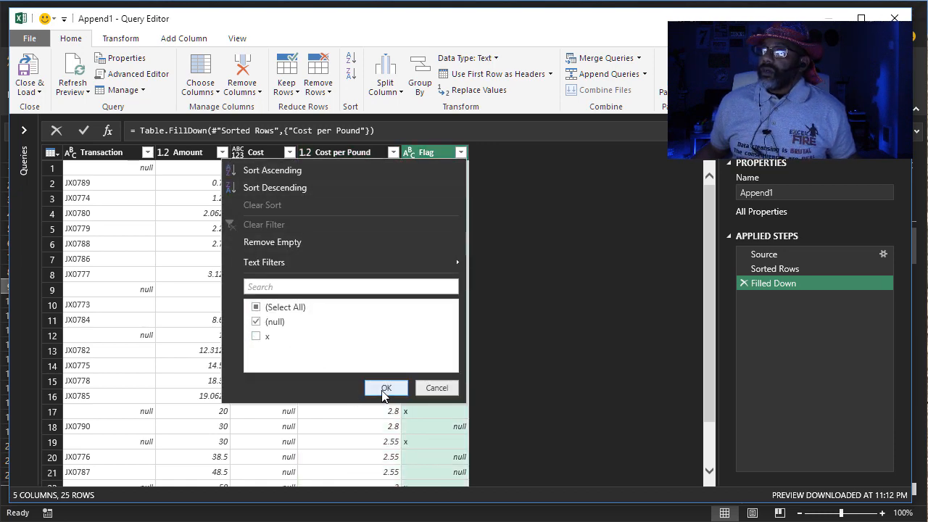
pyautogui.click(386, 389)
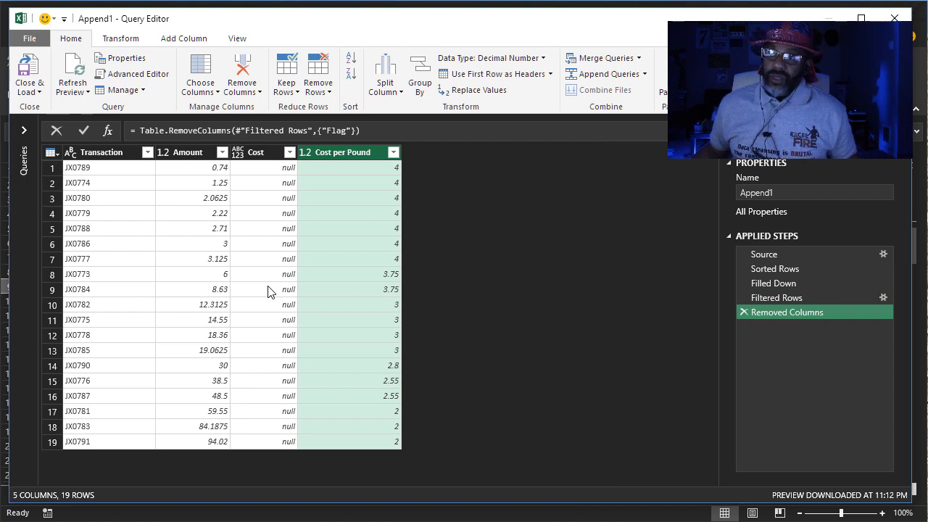
pyautogui.click(29, 75)
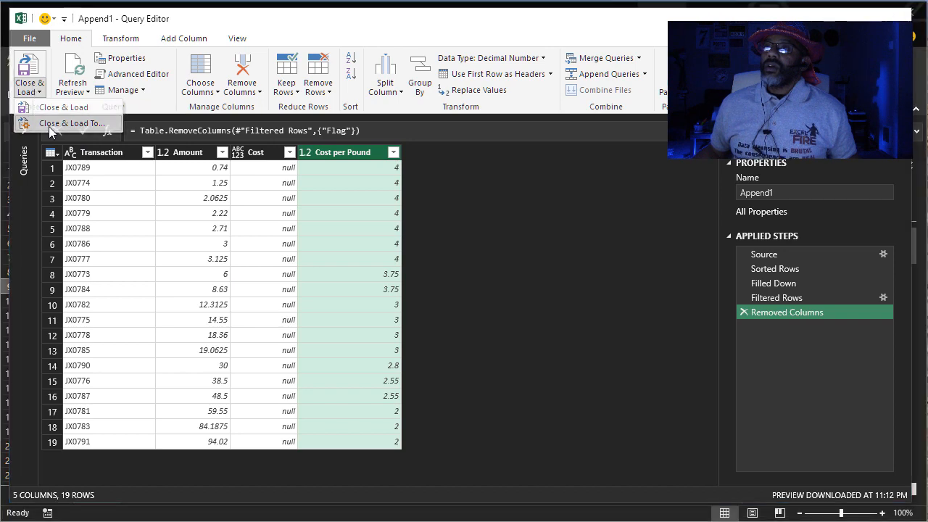
# - Load Append1 as a table at G2 on the existing worksheet
pyautogui.click(71, 123)
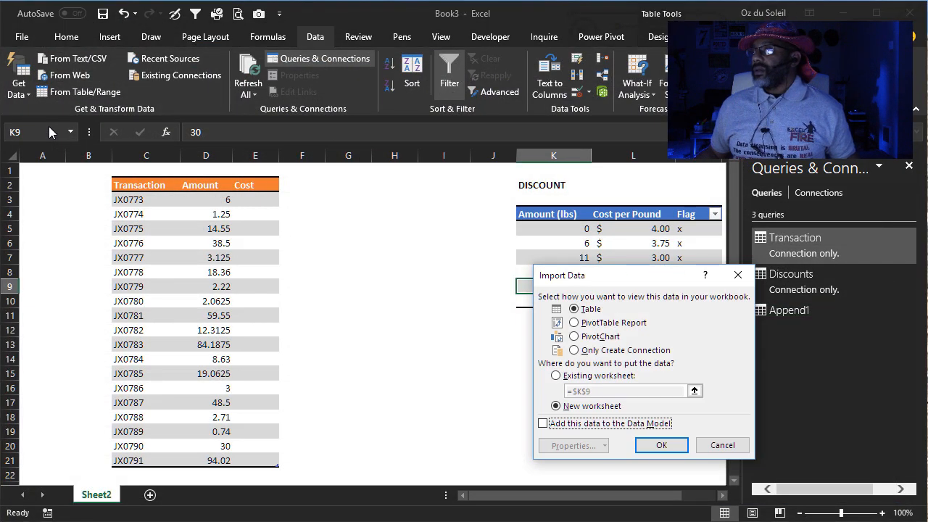
pyautogui.moveTo(553, 388)
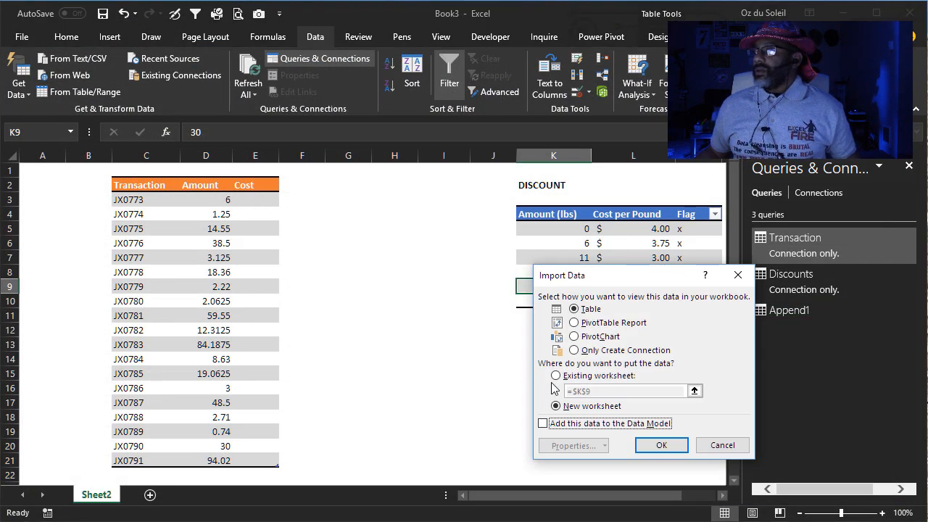
pyautogui.click(556, 376)
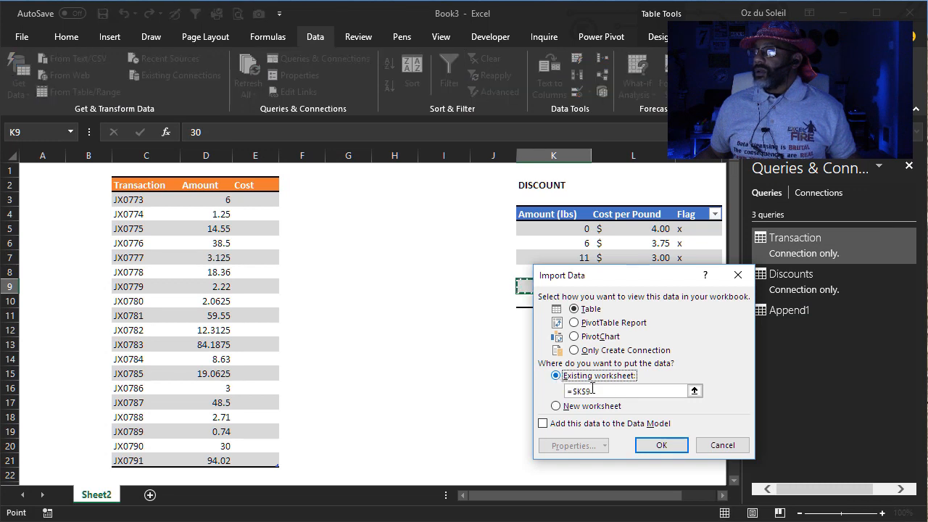
pyautogui.click(693, 391)
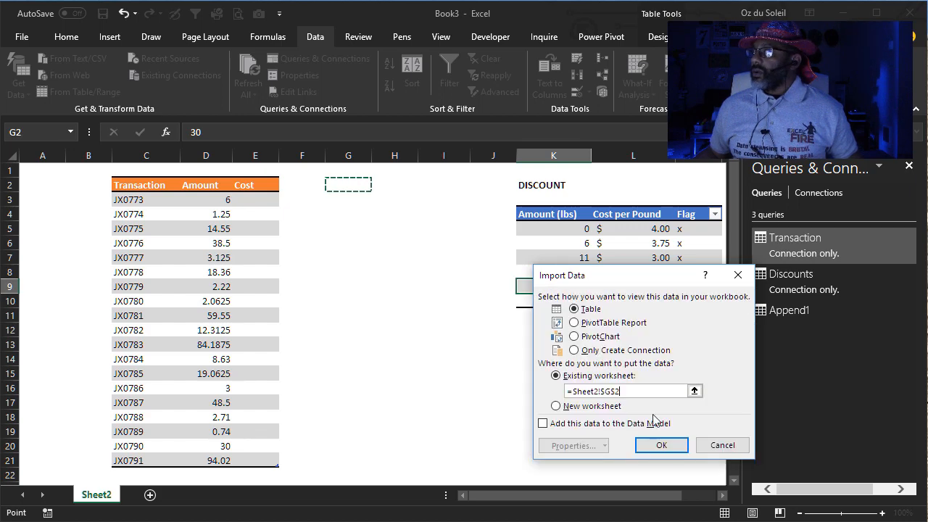
pyautogui.click(661, 443)
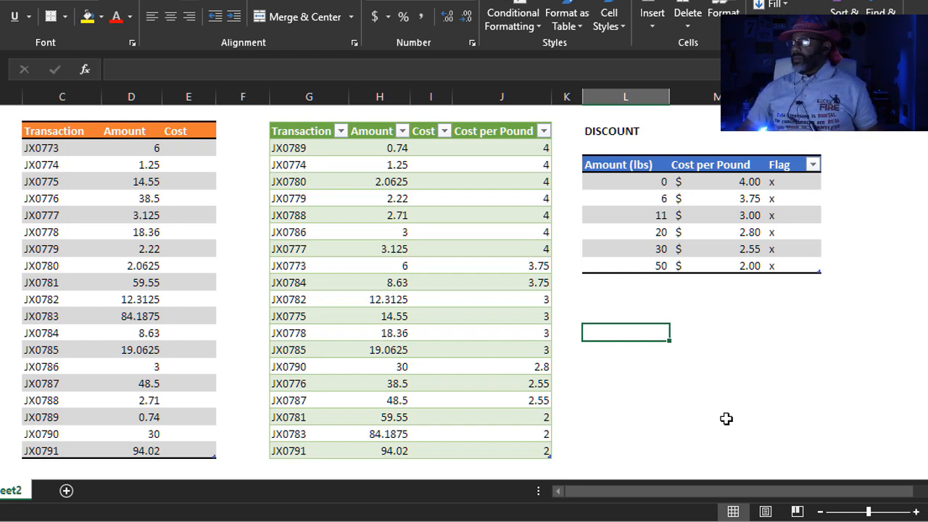
# - Add an 80 lb tier at $1.85 below the discounts and change the 30 lb tier to 35
pyautogui.click(627, 281)
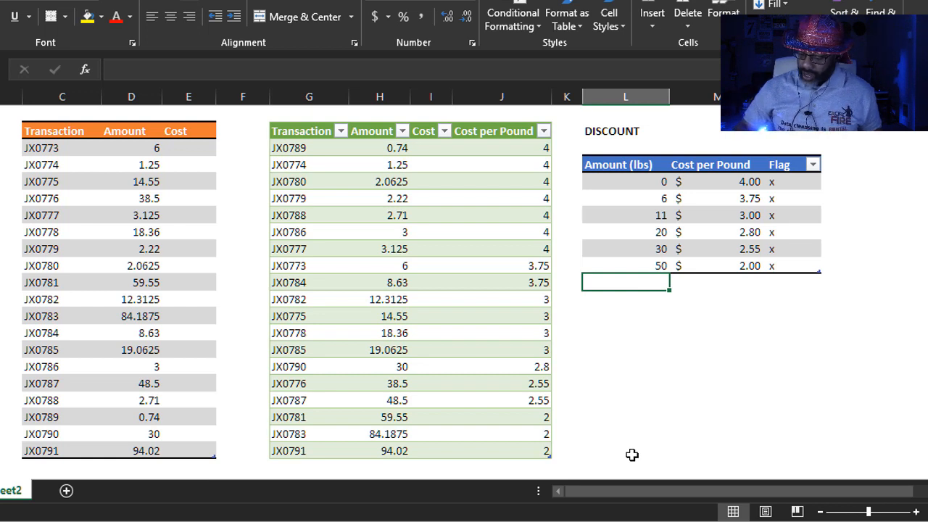
pyautogui.write('80')
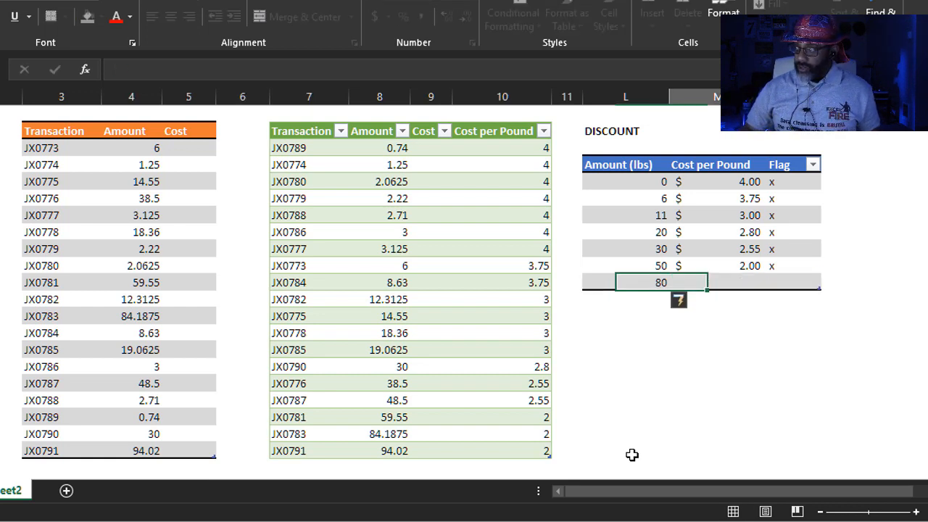
pyautogui.write('1.85')
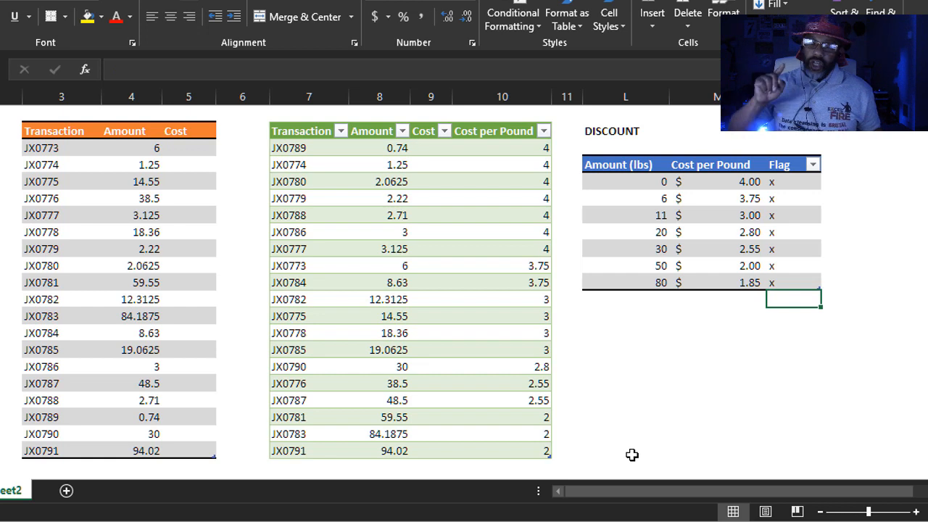
pyautogui.moveTo(658, 252)
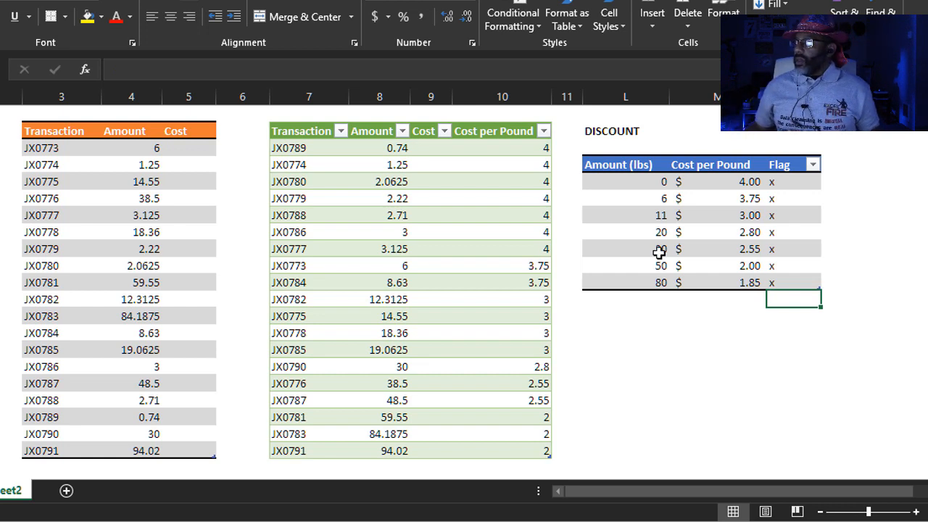
pyautogui.write('35')
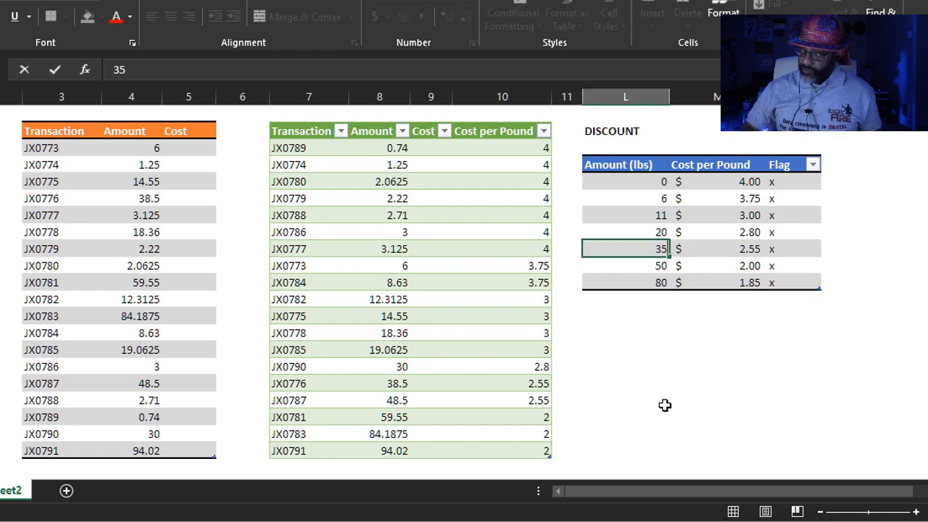